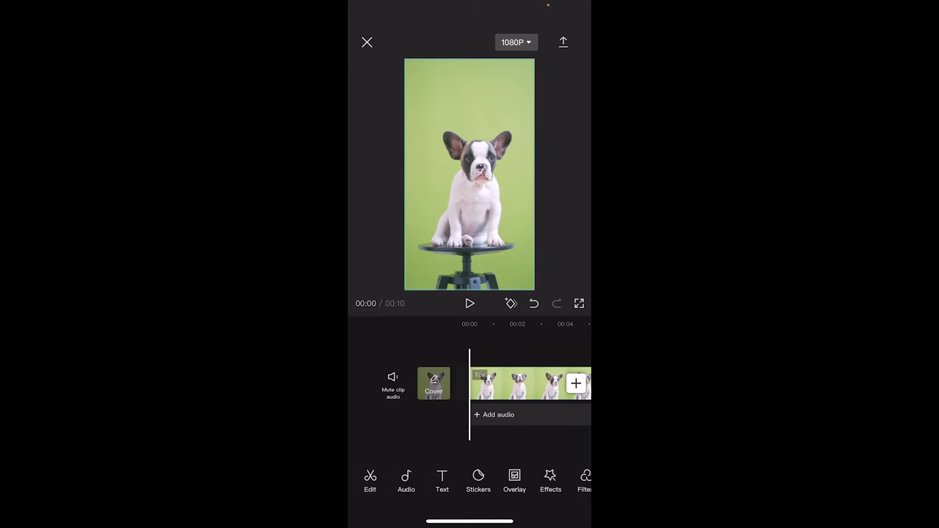
Select the dog clip and split it at the 3-second point
{"action": "left_click", "coordinate": [528, 384]}
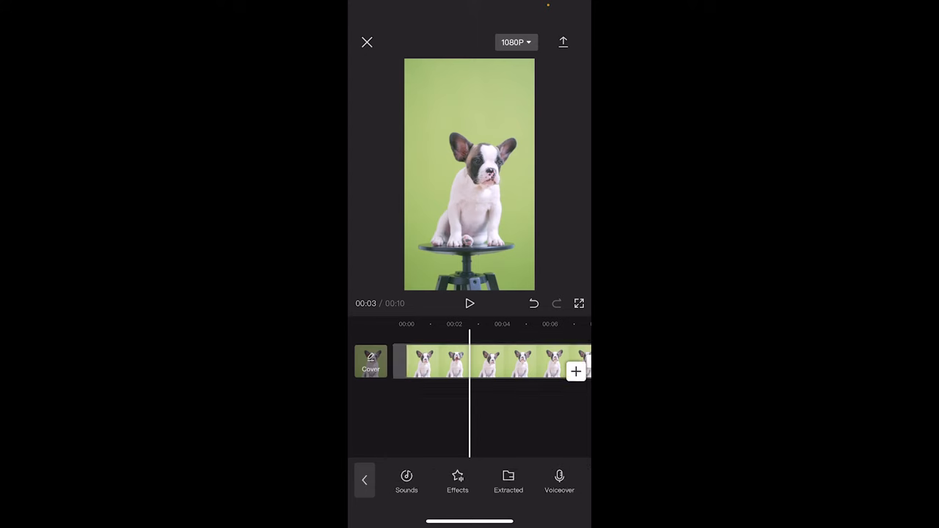
Split the clip again at 5 seconds and delete the middle piece, shortening the video to 0:09
{"action": "left_click", "coordinate": [454, 361]}
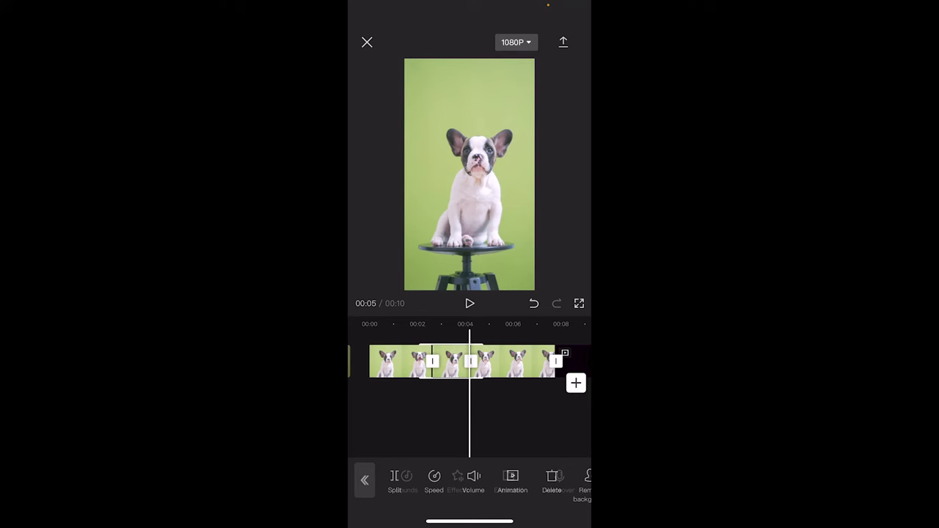
{"action": "left_click", "coordinate": [364, 481]}
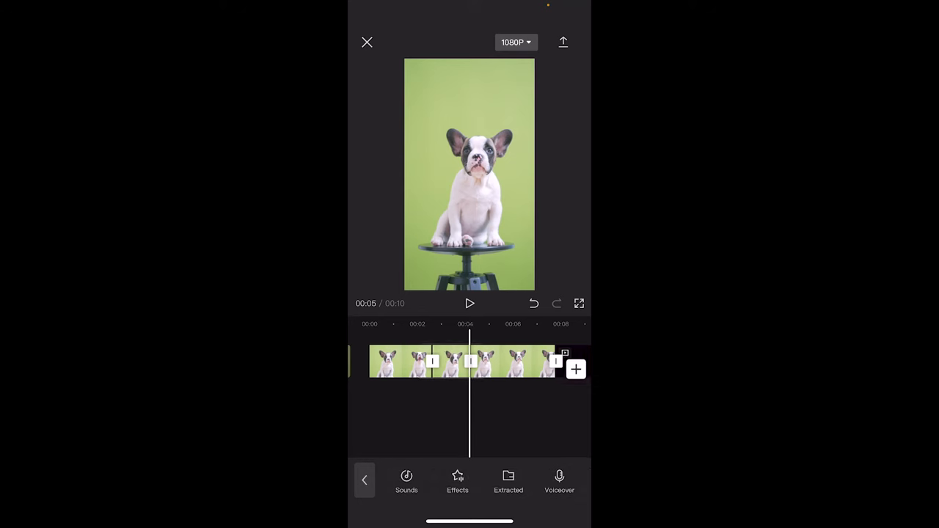
{"action": "left_click", "coordinate": [513, 361]}
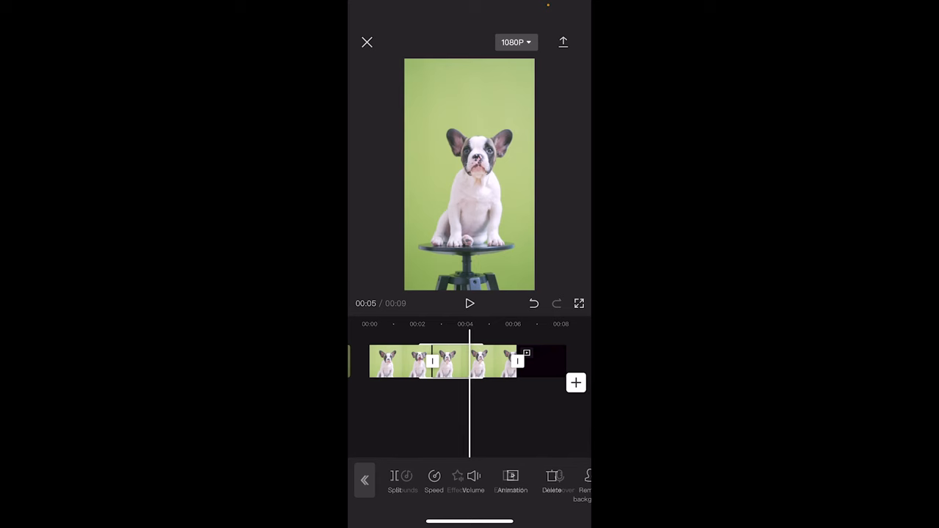